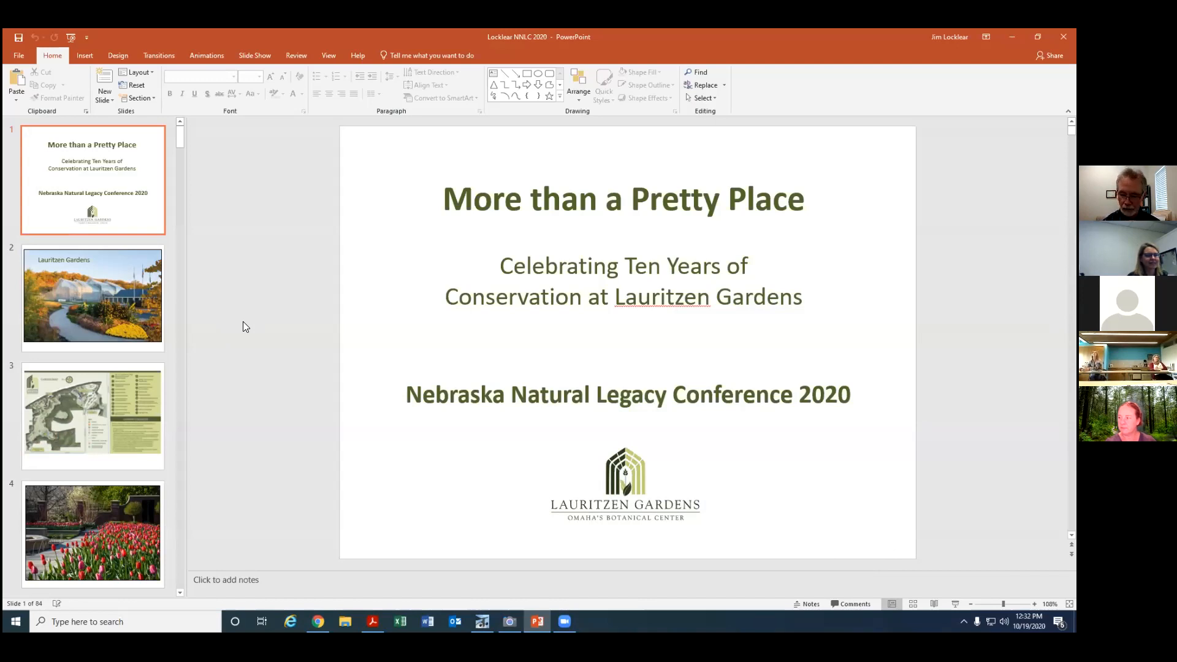
- Page from the title slide past the garden photo and map slides to slide 5
left_click(92, 295)
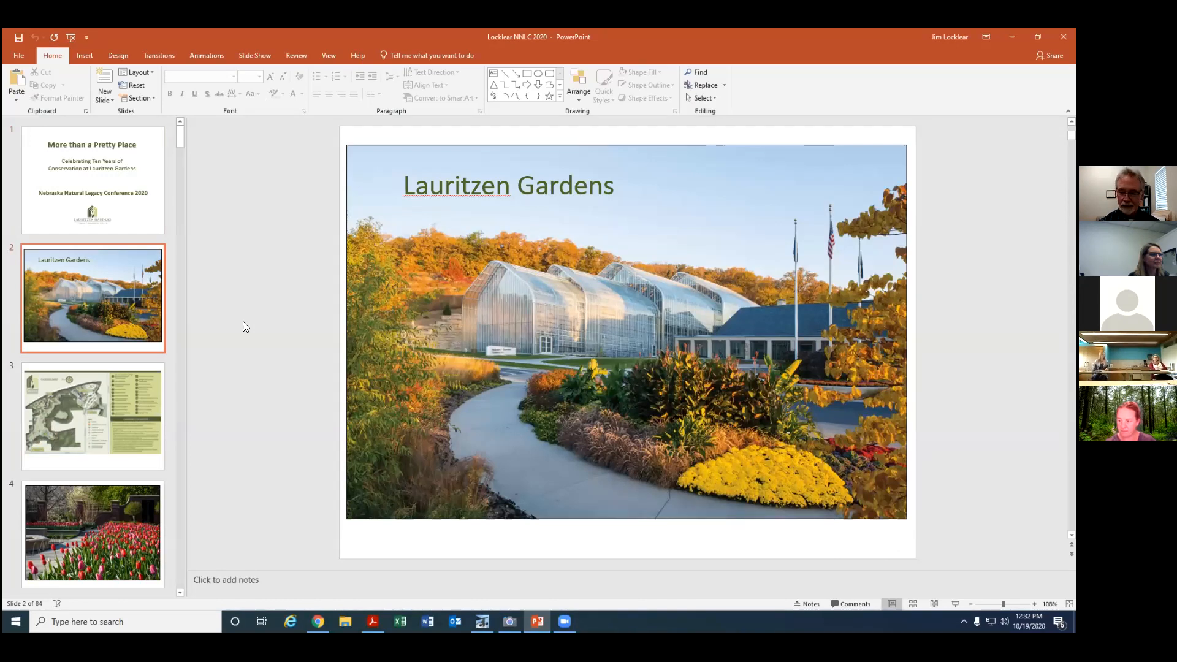
left_click(92, 415)
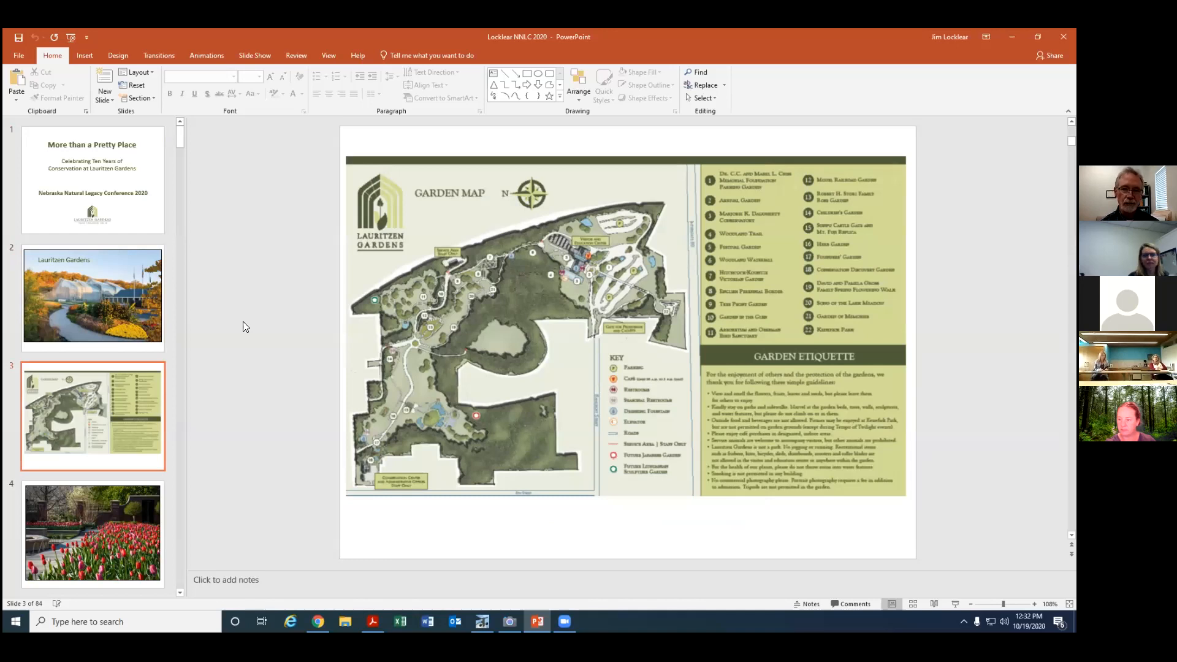
left_click(92, 535)
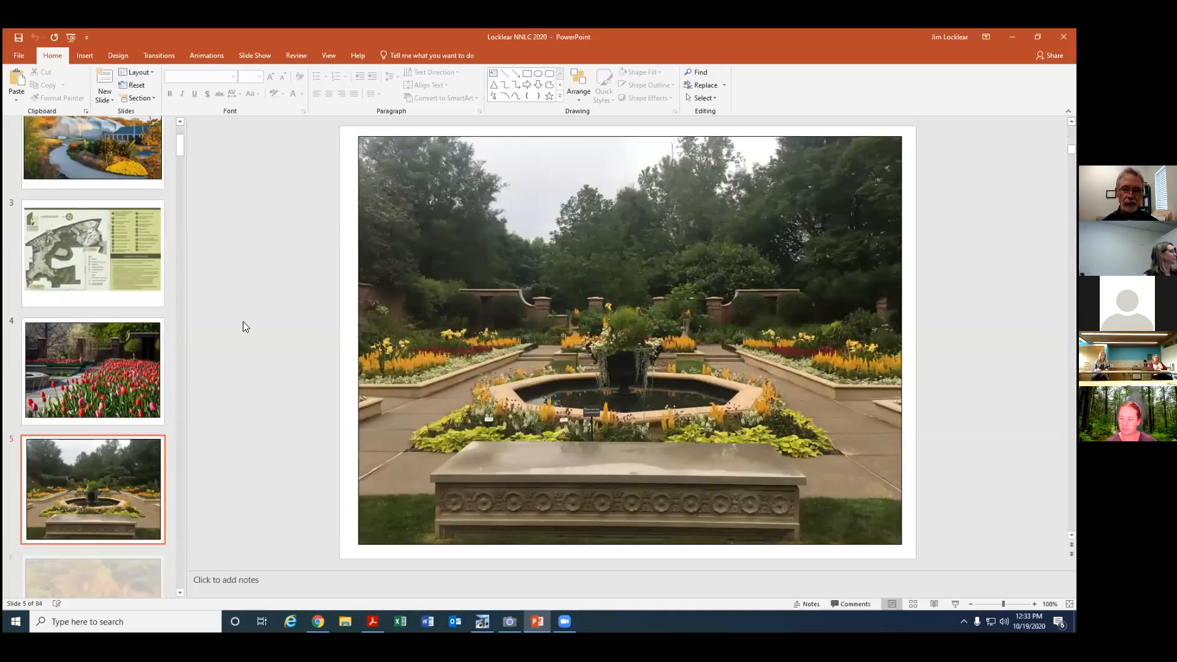
- Scroll the thumbnails and page past the snow and conservatory slides to slide 11's peonies
scroll("down", 3)
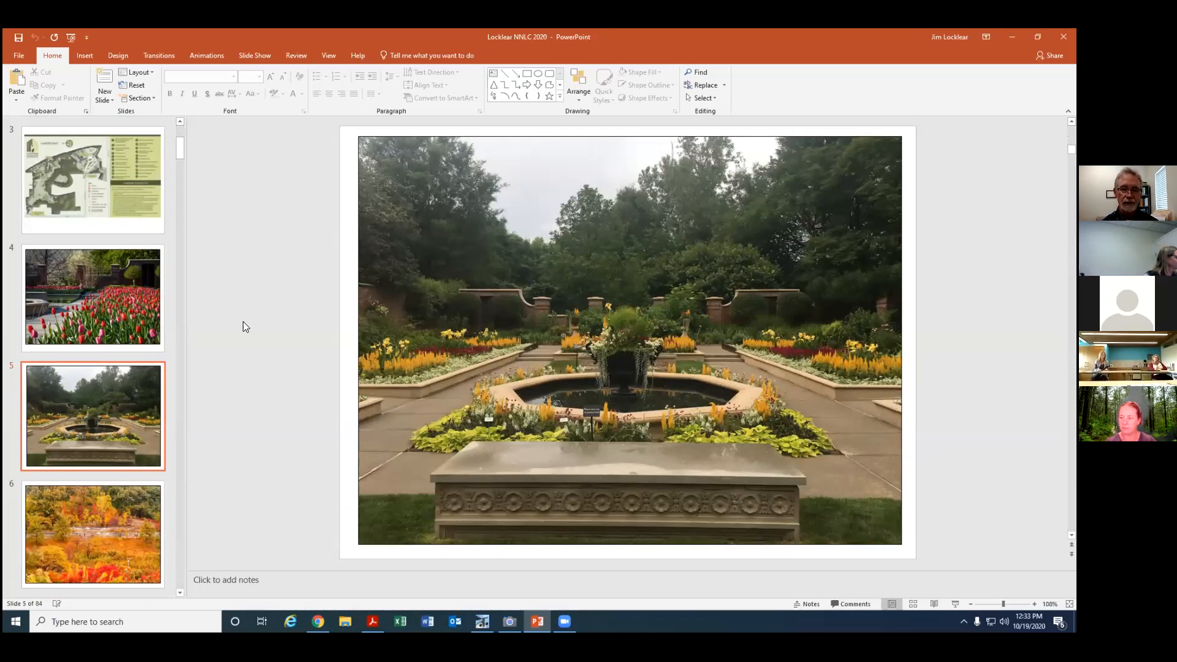
left_click(92, 534)
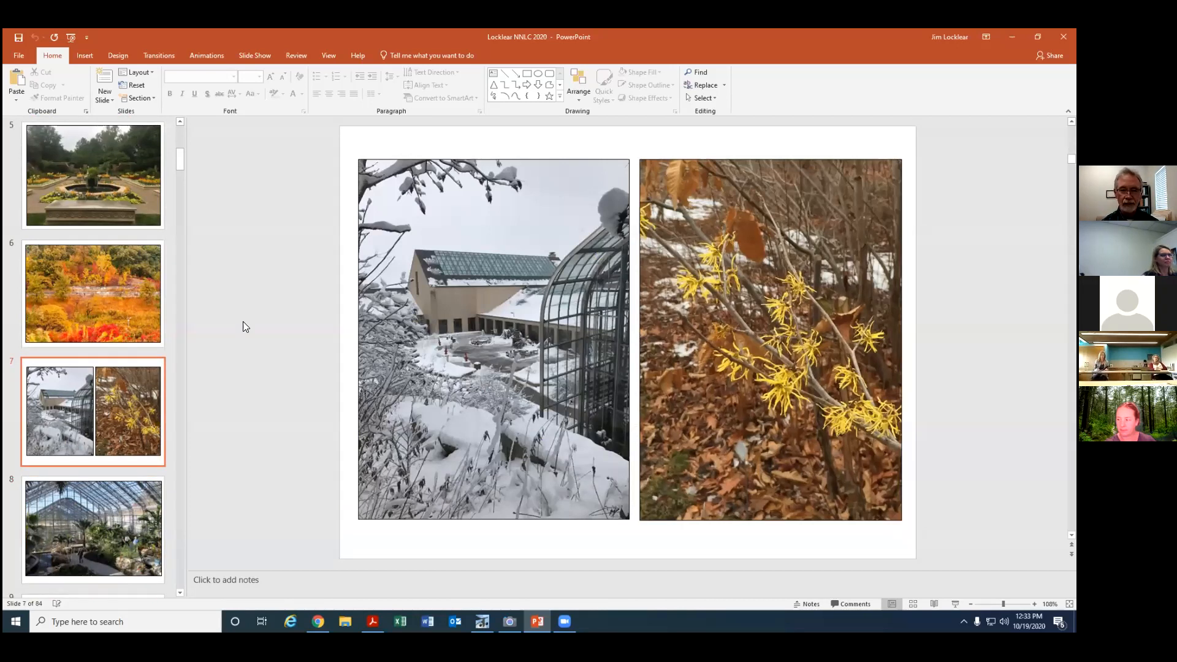
left_click(93, 528)
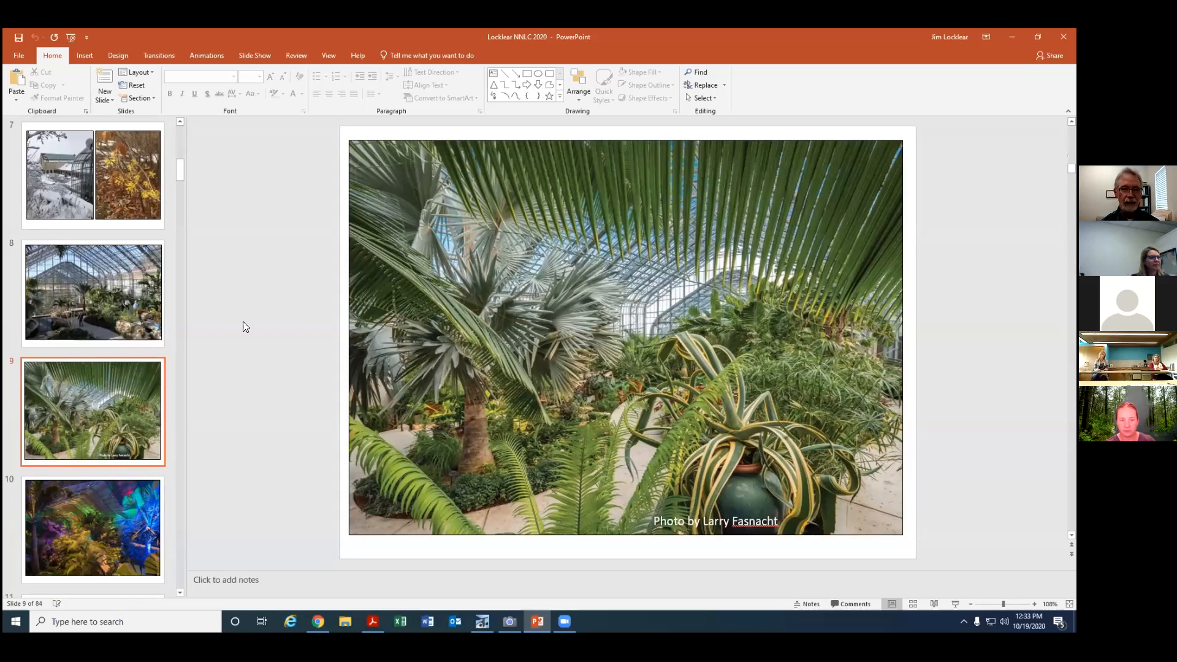
left_click(93, 528)
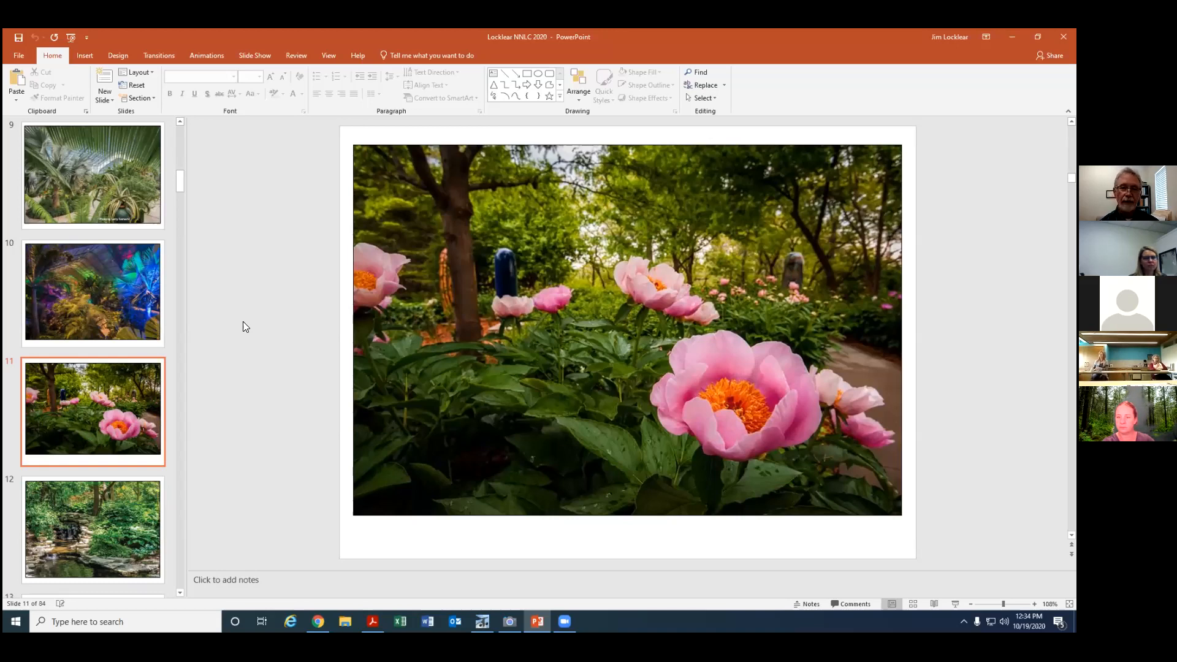
- Page from the waterfall slide past the autumn slides to slide 15's Omaha map
left_click(93, 529)
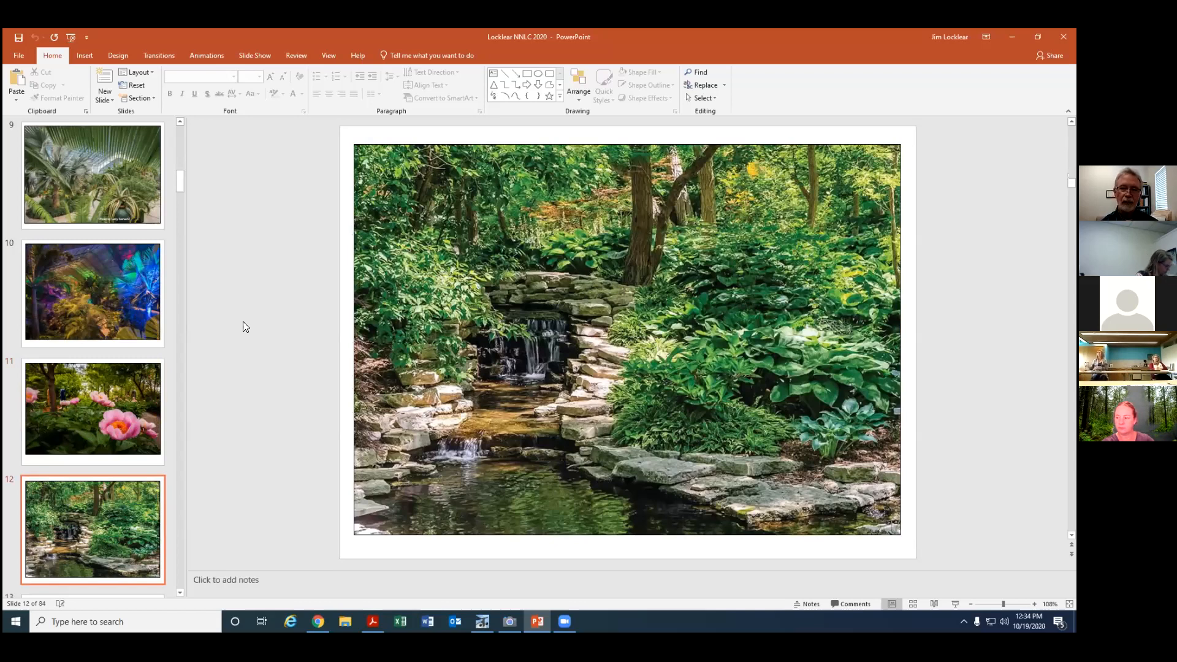
key("Down")
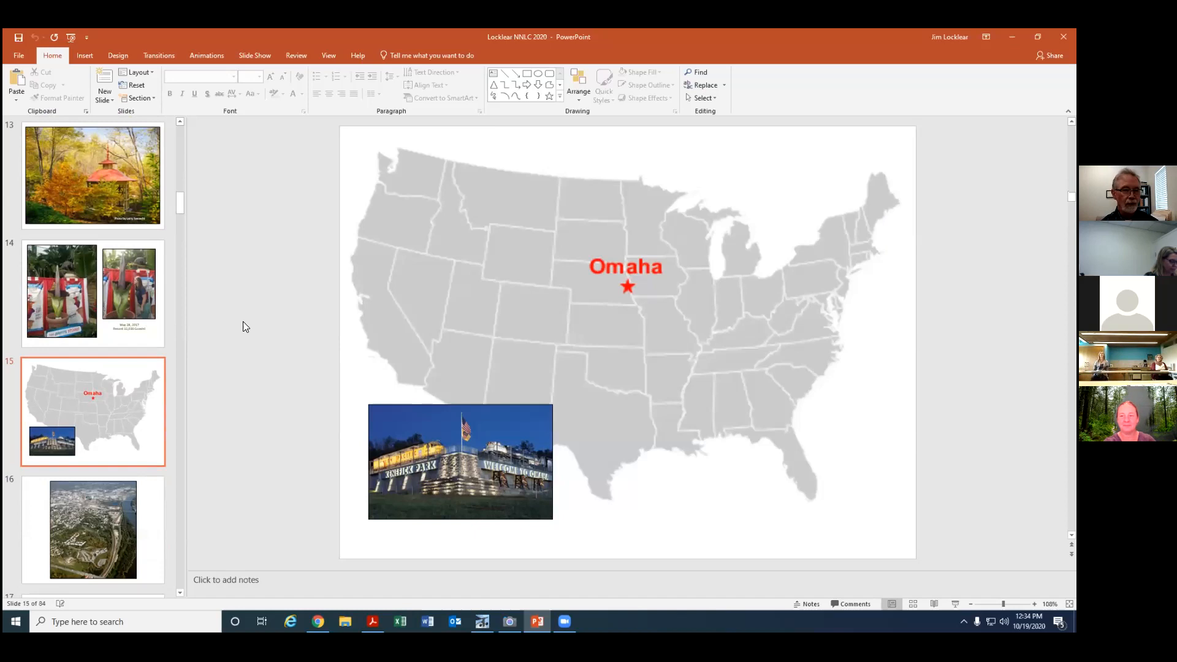
- Show slide 29, the 2014 sandsage prairie-clover occurrence map of Nebraska
left_click(93, 529)
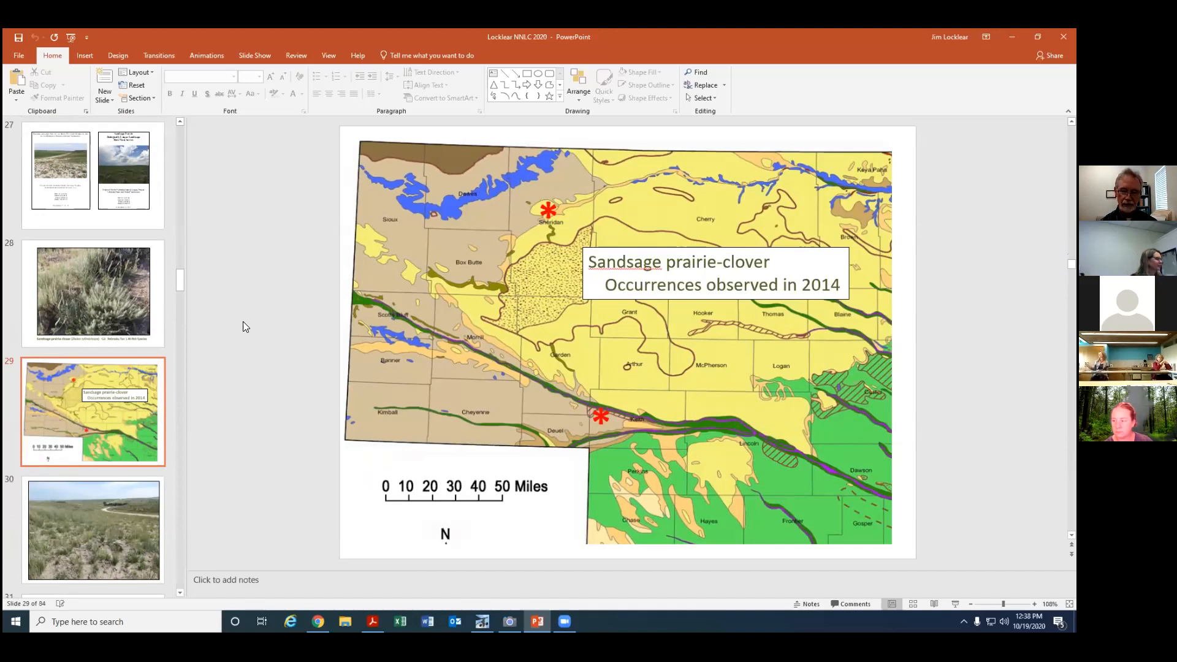
- Page past the Central Grassland map to slide 37's three prairie landscape photos
left_click(93, 529)
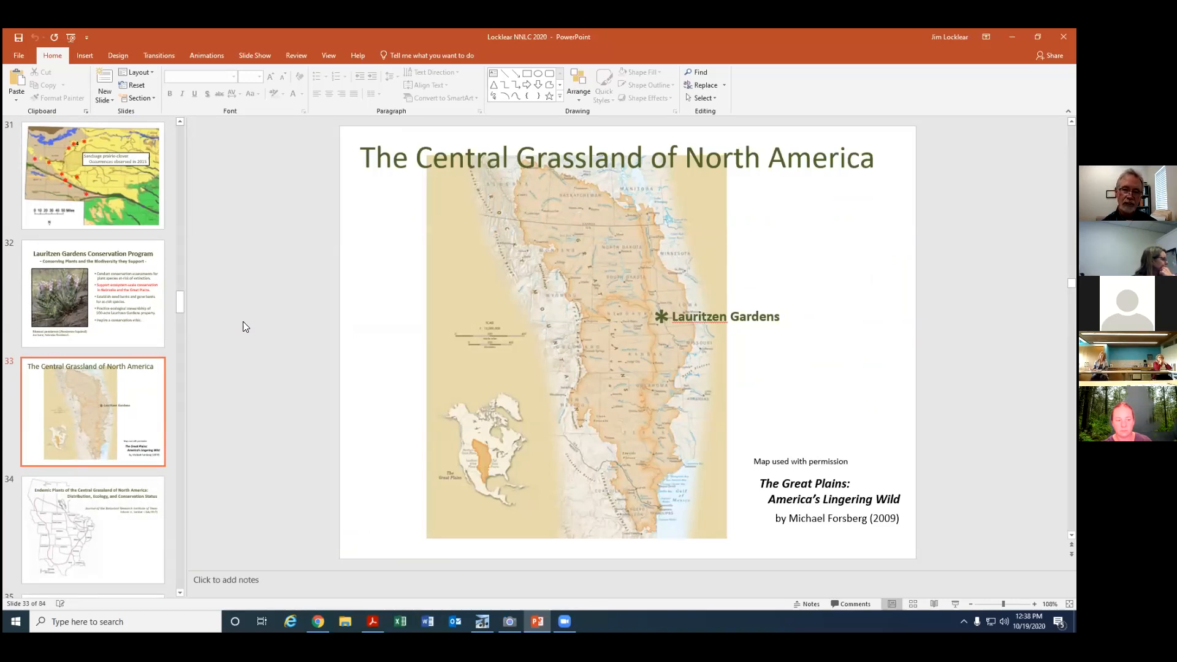
left_click(92, 529)
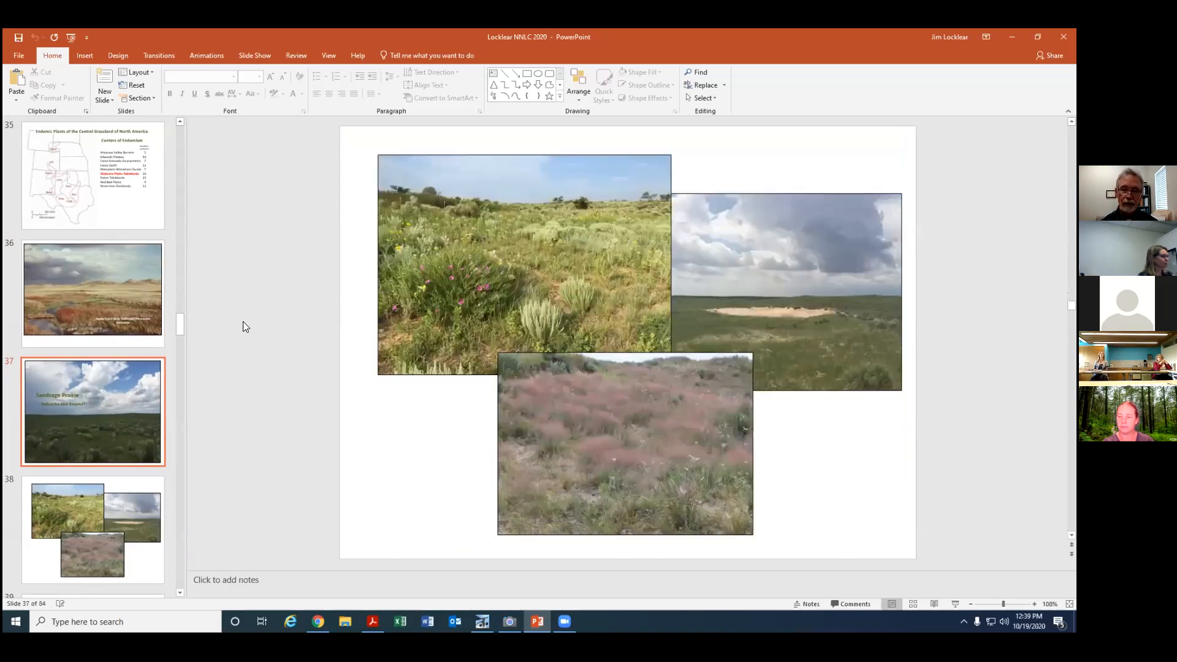
- Page past the Sandsage Prairie overview and publications slides to slide 45
left_click(92, 529)
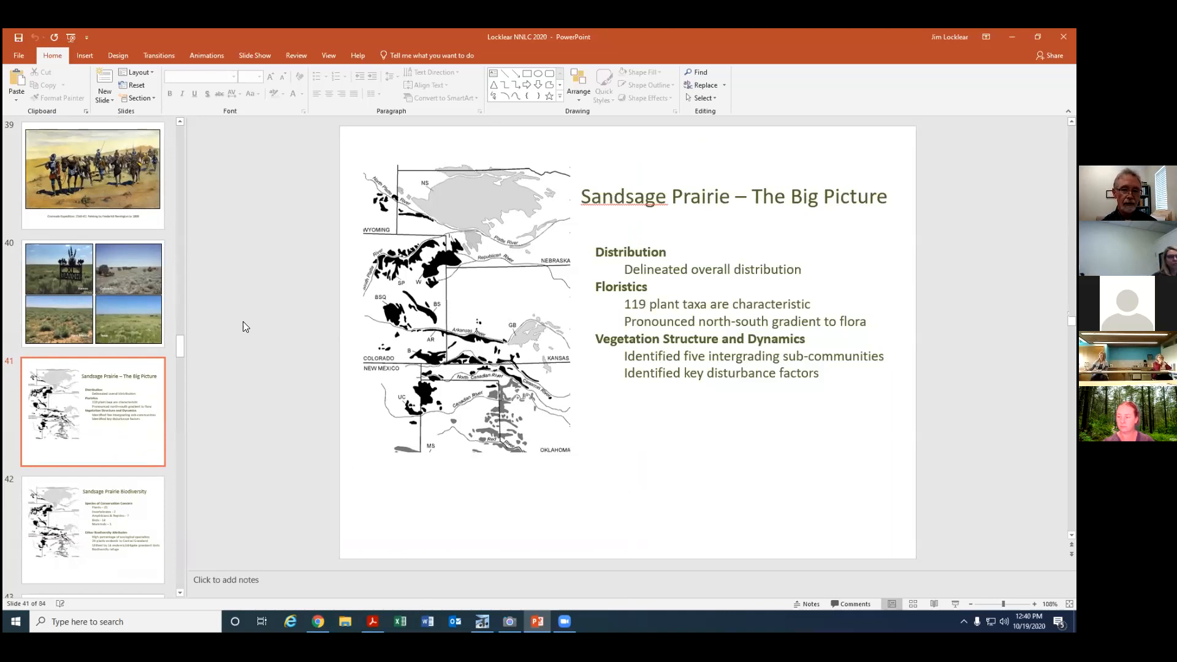
left_click(93, 529)
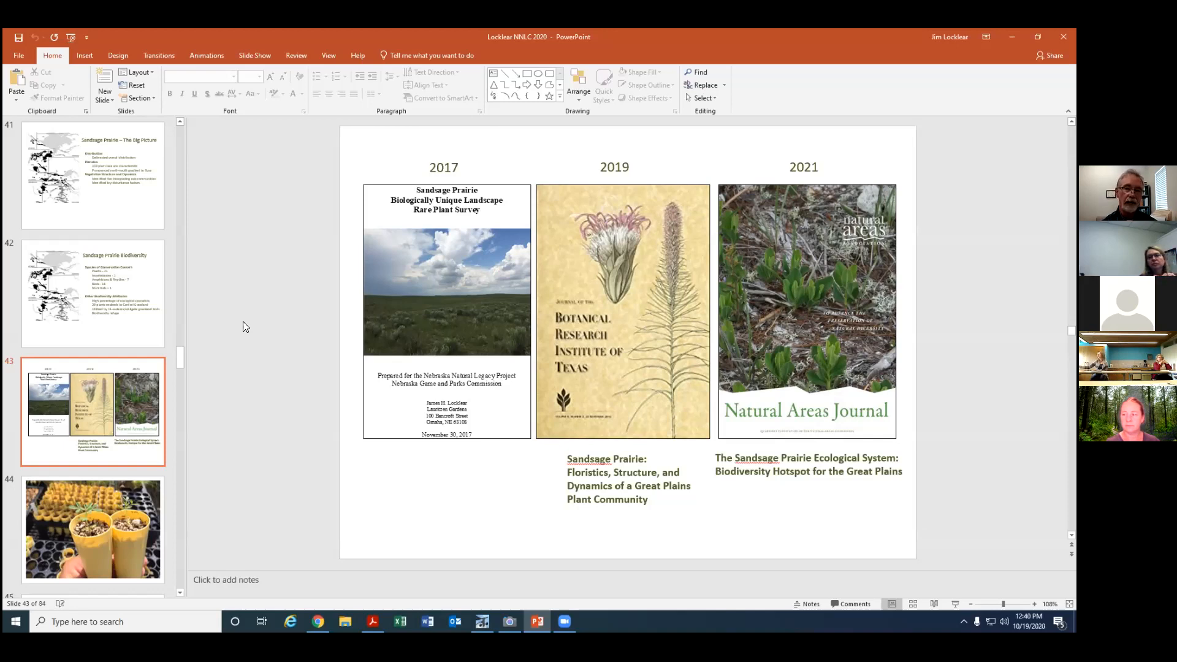
left_click(93, 529)
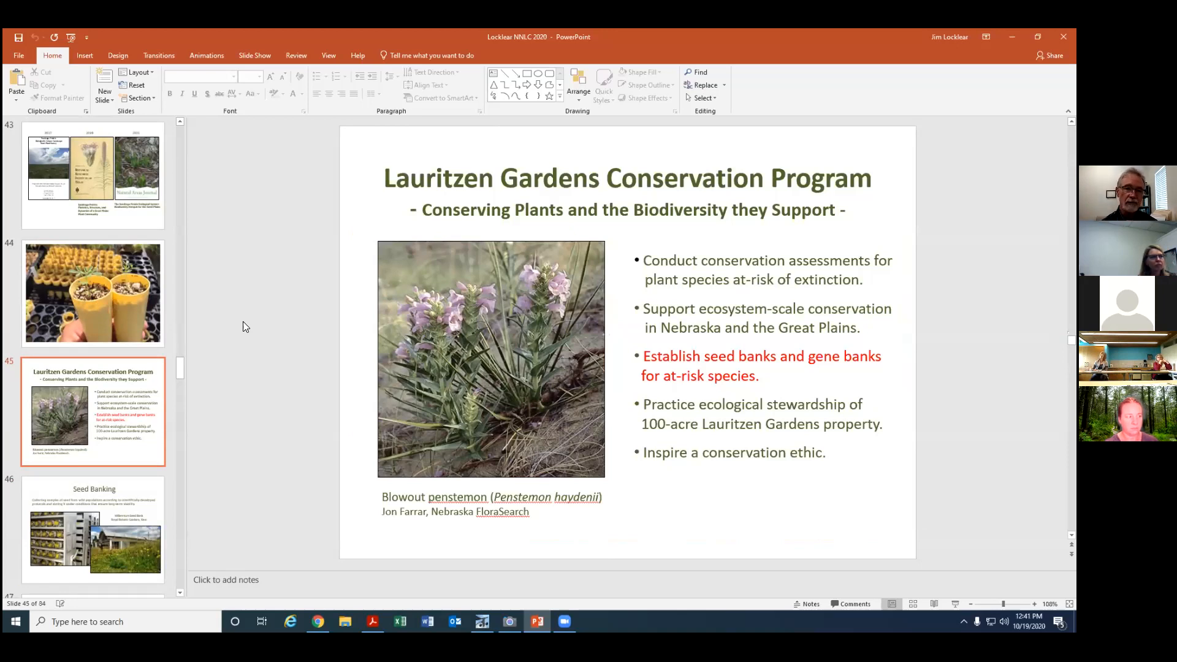
- Show slide 57, Butternut (Juglans cinerea), with its range map, nuts and tree
left_click(93, 528)
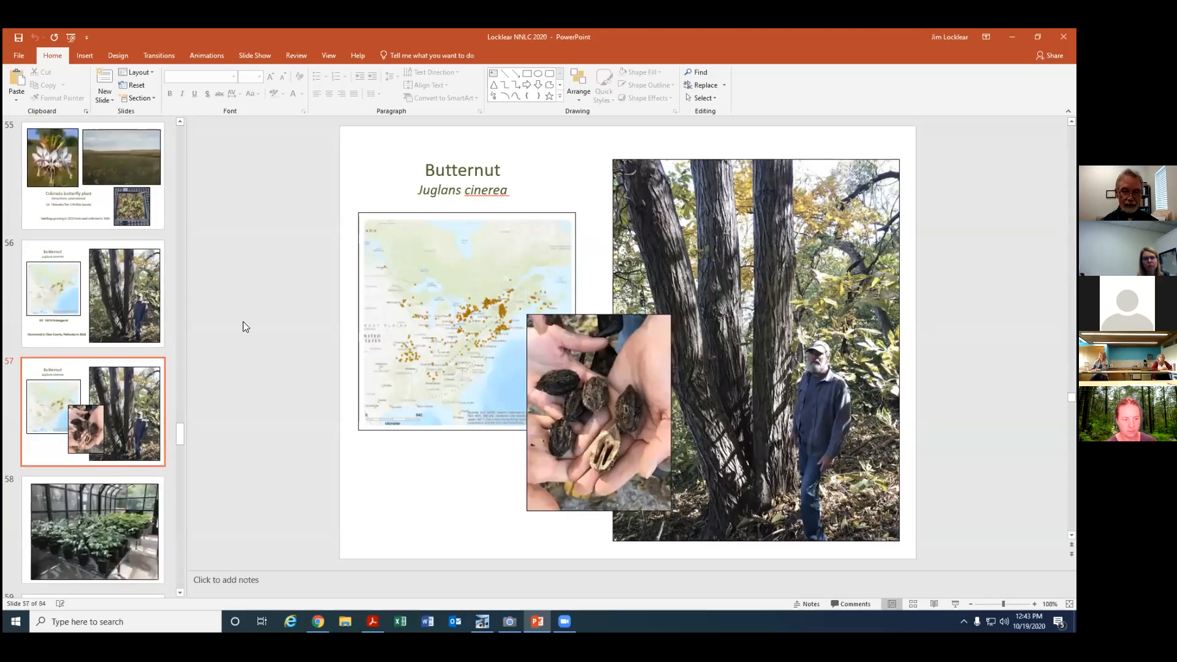
- Page past the meadow path acorn slide to slide 67, the 'New in 2019… Mothing!' collage
left_click(93, 530)
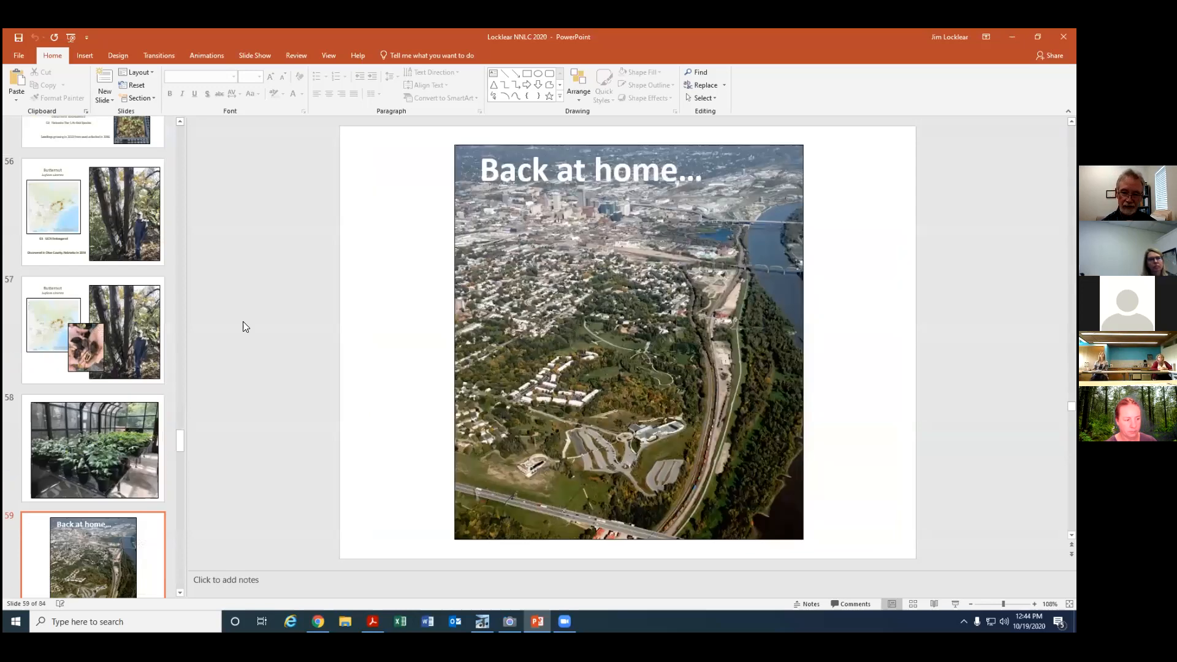
scroll("down", 3)
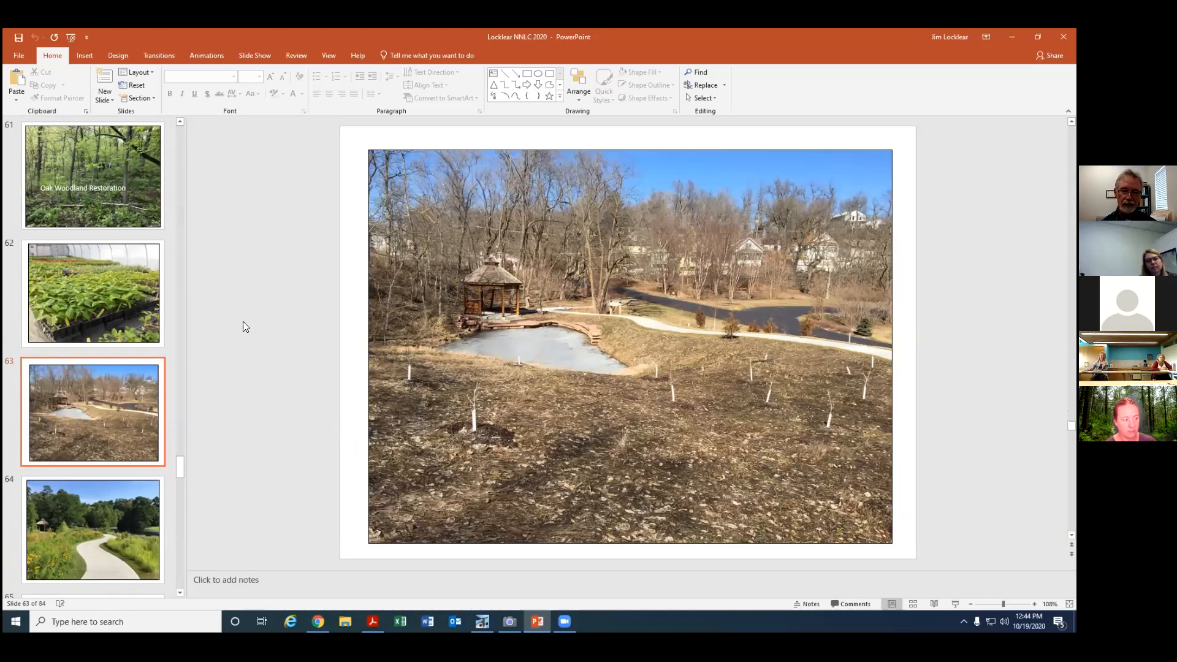
left_click(93, 529)
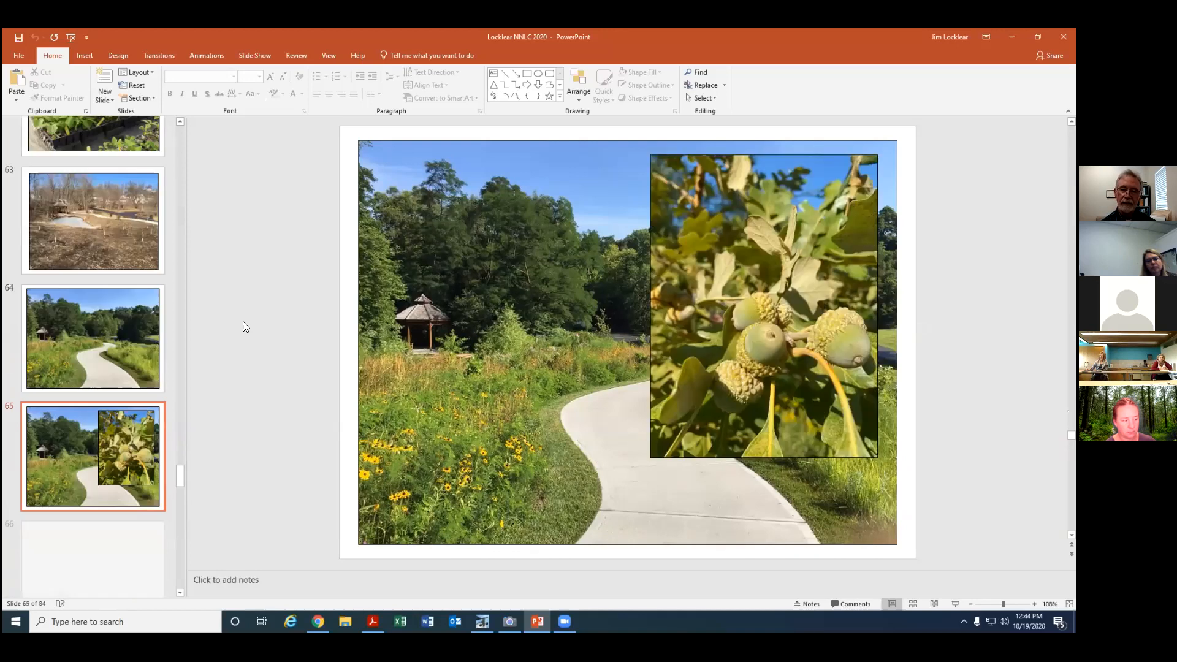
scroll("down", 3)
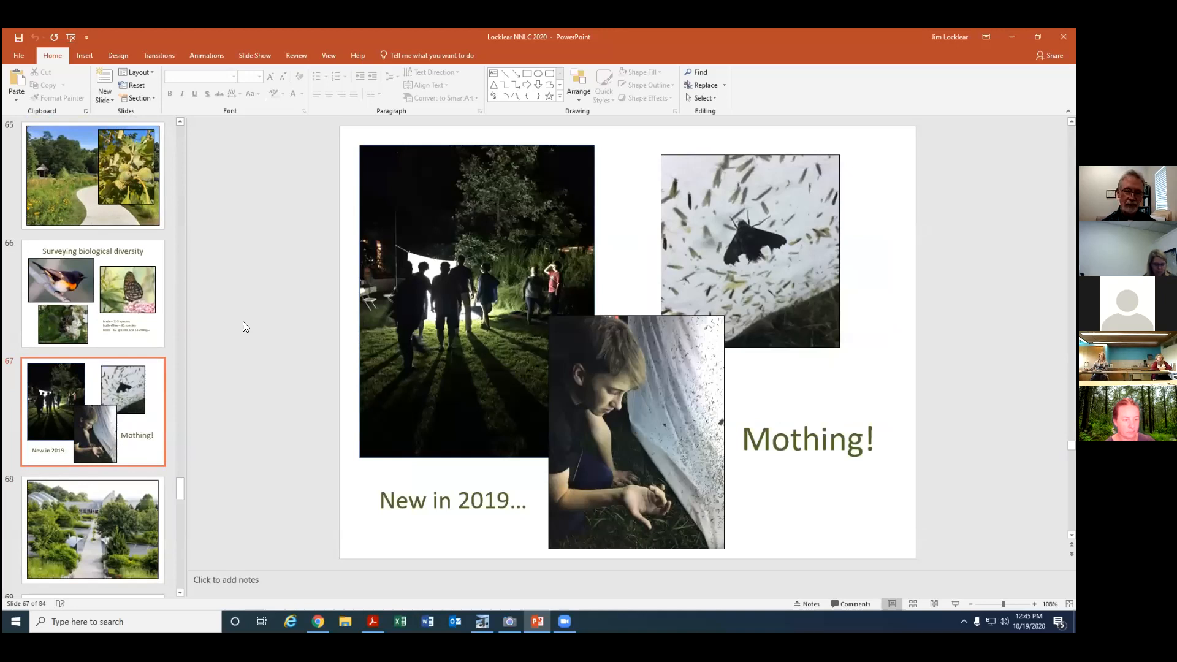
- Show slide 69, 'Ecological management alternatives' with goats grazing under trees
left_click(92, 529)
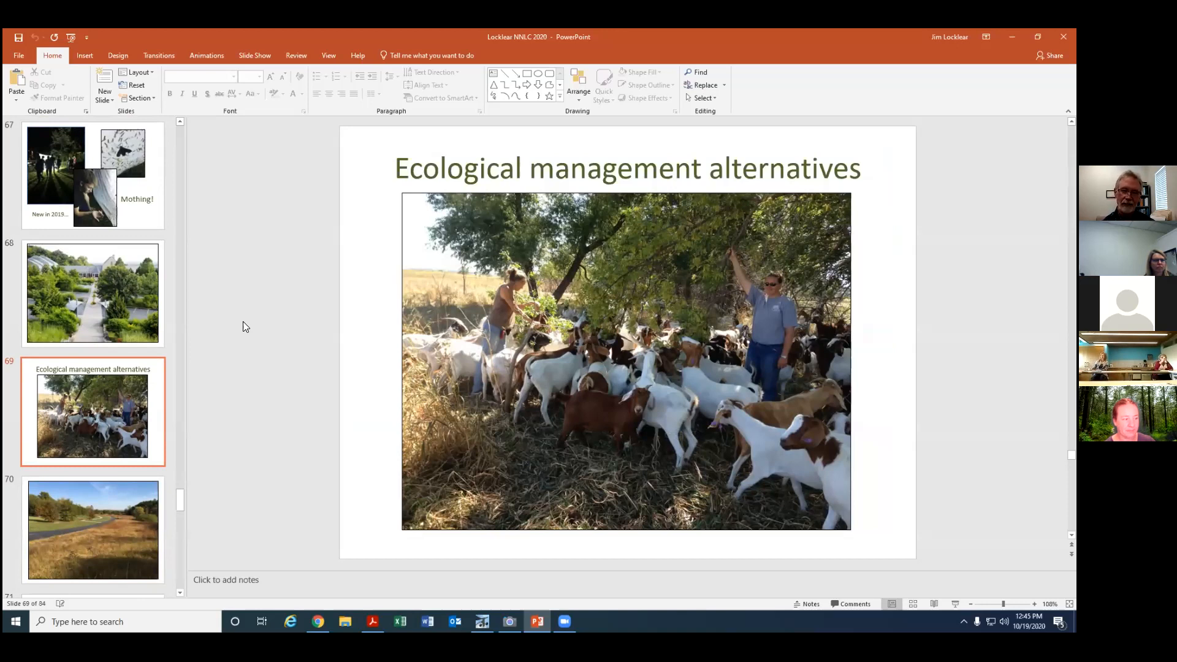
- Page past the savanna and prescribed-burn slides to slide 72, the Blowout penstemon slide
left_click(94, 529)
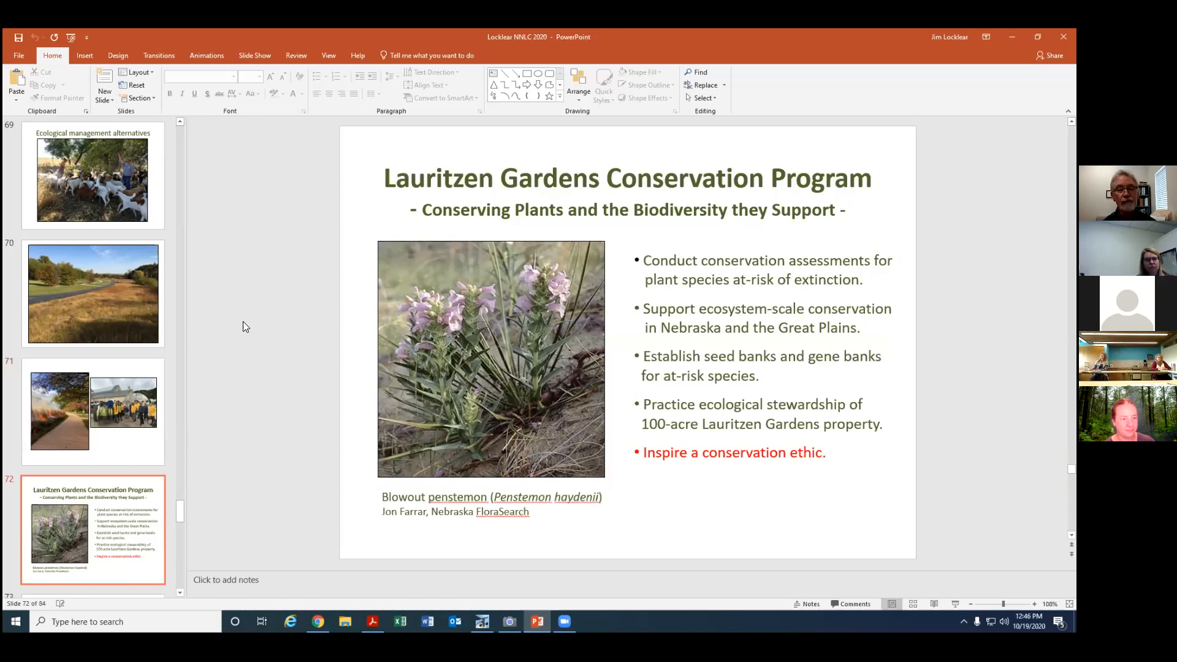
- Show slide 75, the collage of colourful fish, jellyfish and orange sculpture photos
left_click(93, 411)
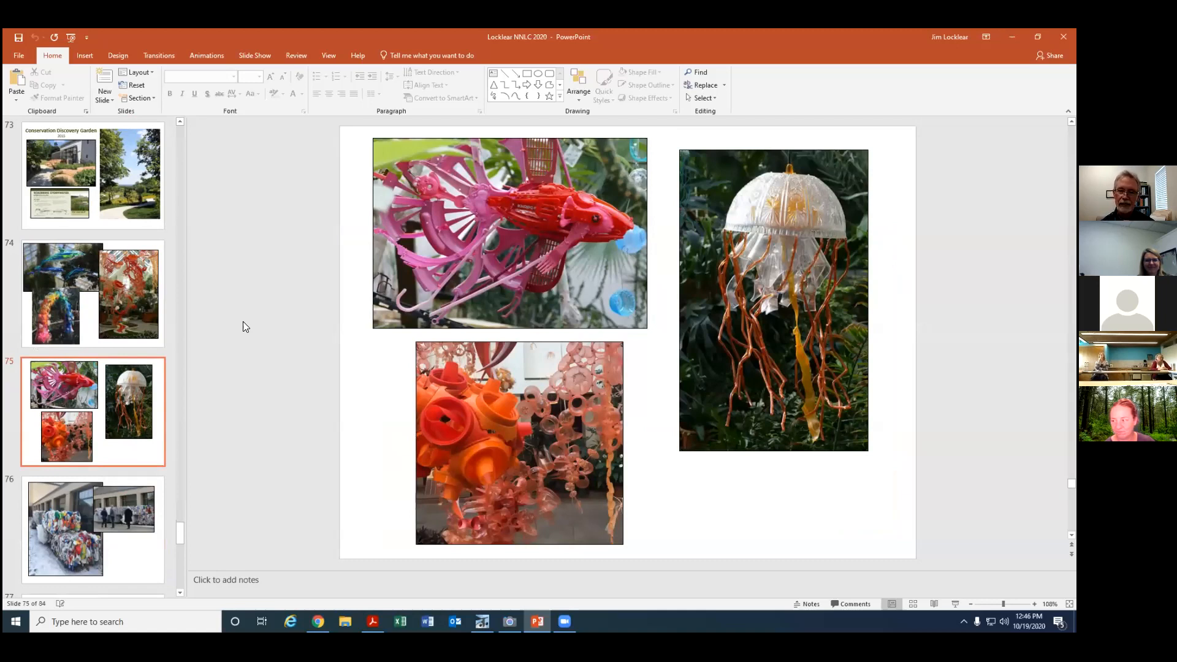
- Show slide 77 with the 'Jewels of the Plains' cover and Claude Arno Barr portrait
left_click(93, 529)
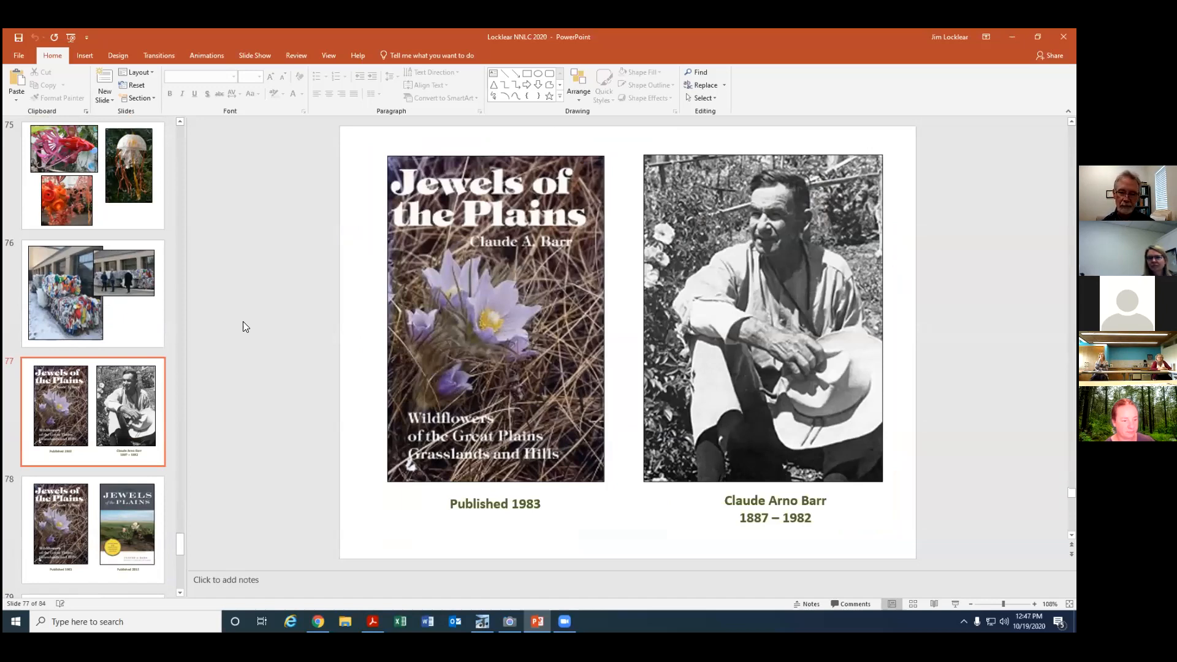
- Show slide 81, the winding tree-lined path overlooking green hills
left_click(90, 528)
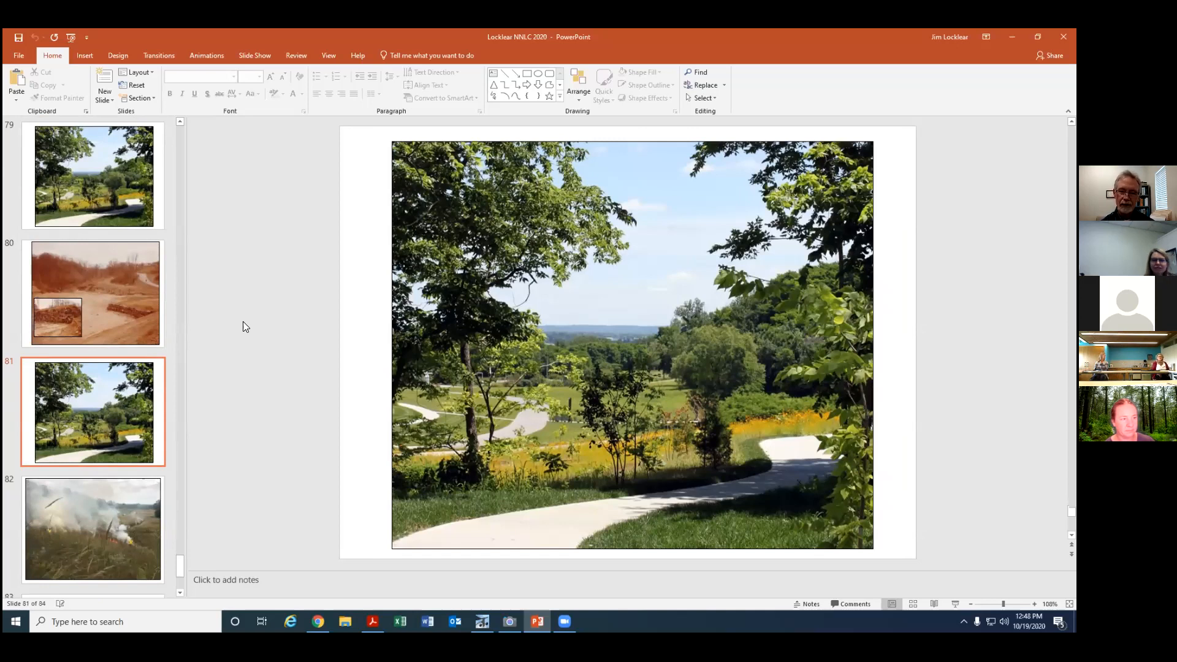
- Advance past the burn photo and partners list to slide 84, 'More than a Pretty Place'
left_click(93, 529)
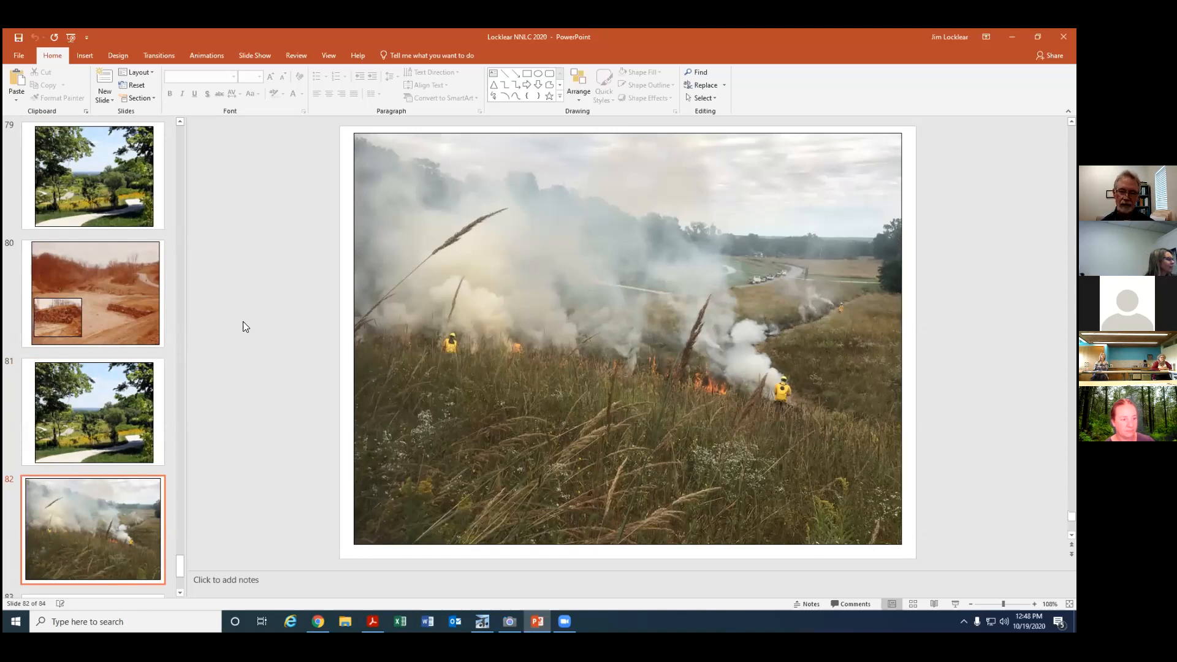
key("Down")
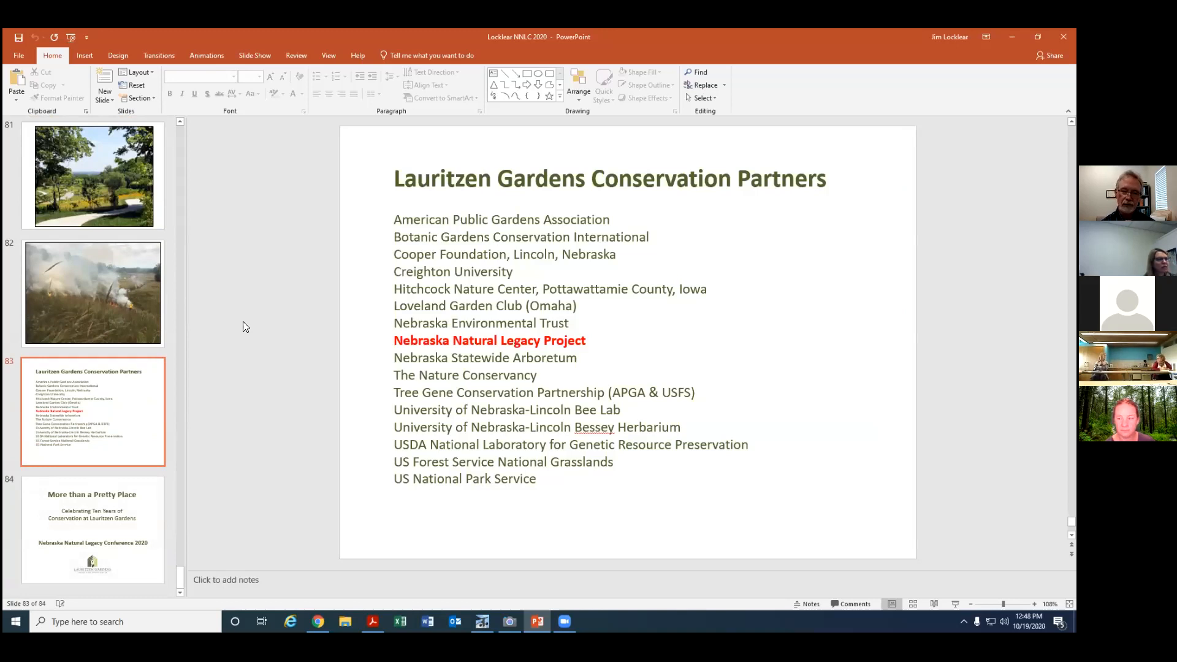
left_click(93, 531)
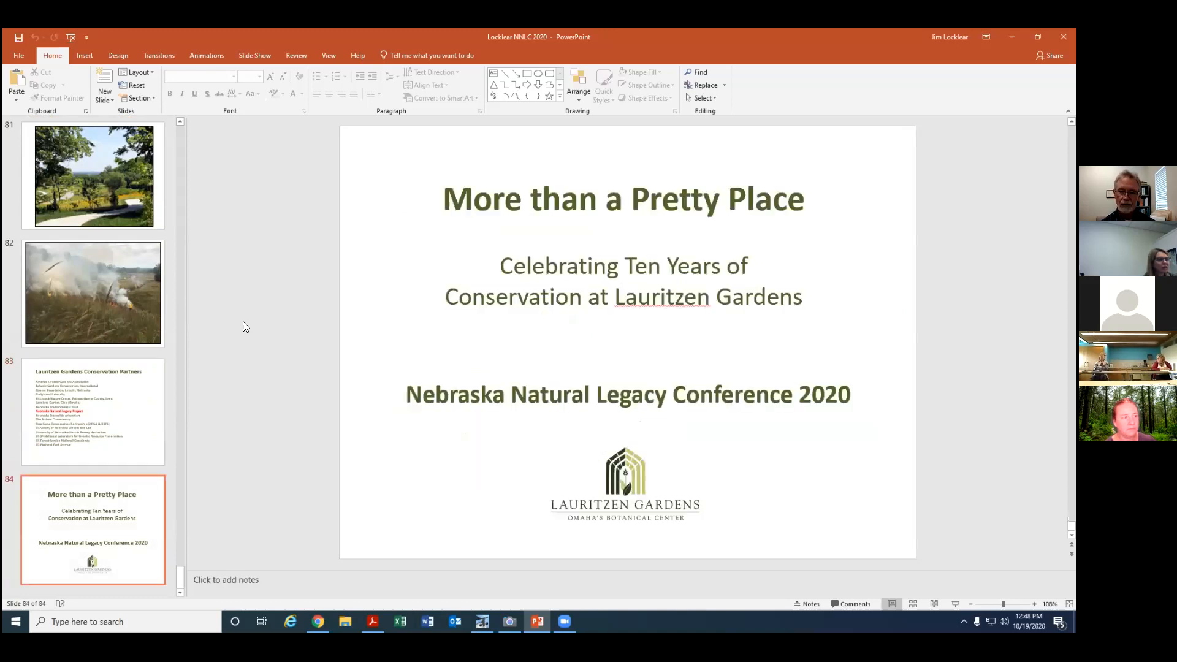